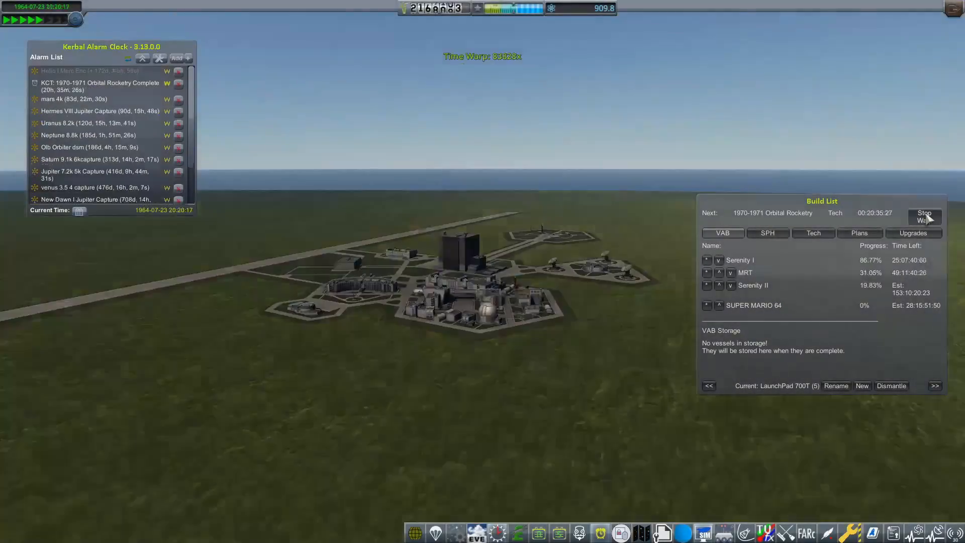
Stop warp when Orbital Rocketry research completes, then warp until Serenity I is fully built
click(924, 216)
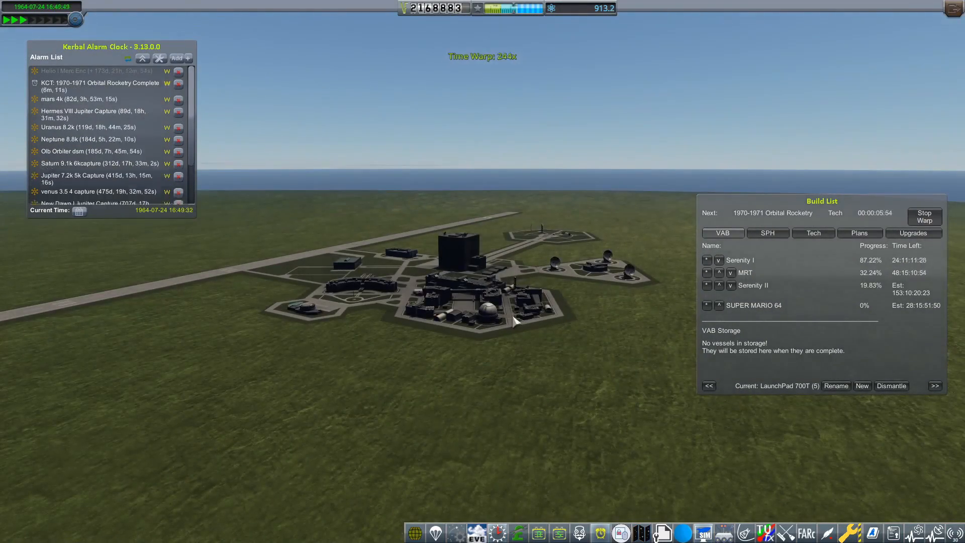
click(923, 217)
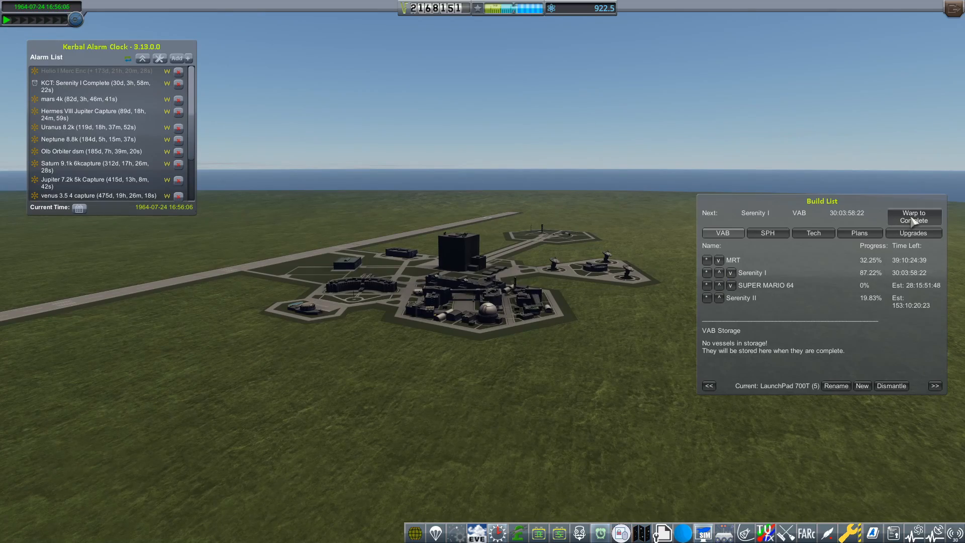
click(912, 217)
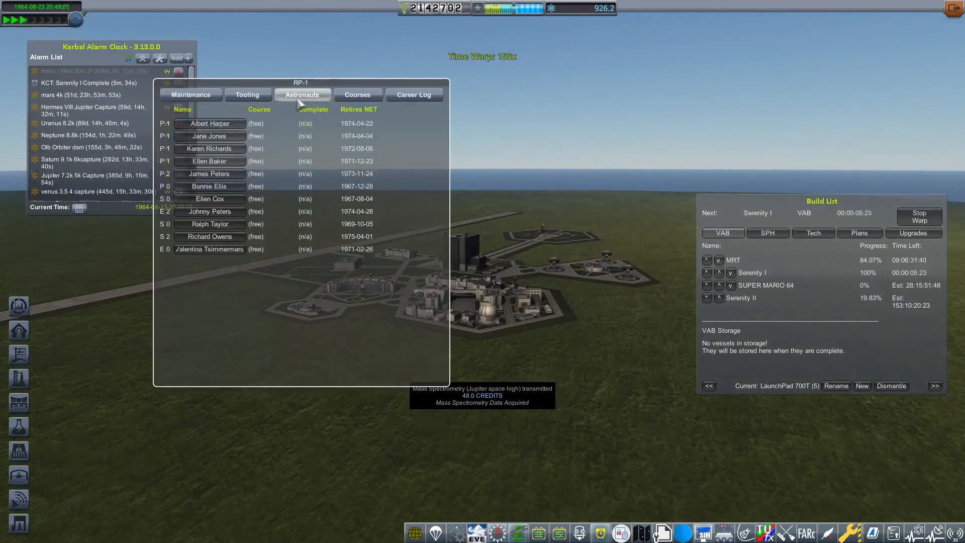
Browse the training courses and astronaut roster, viewing one astronaut's training record
click(357, 94)
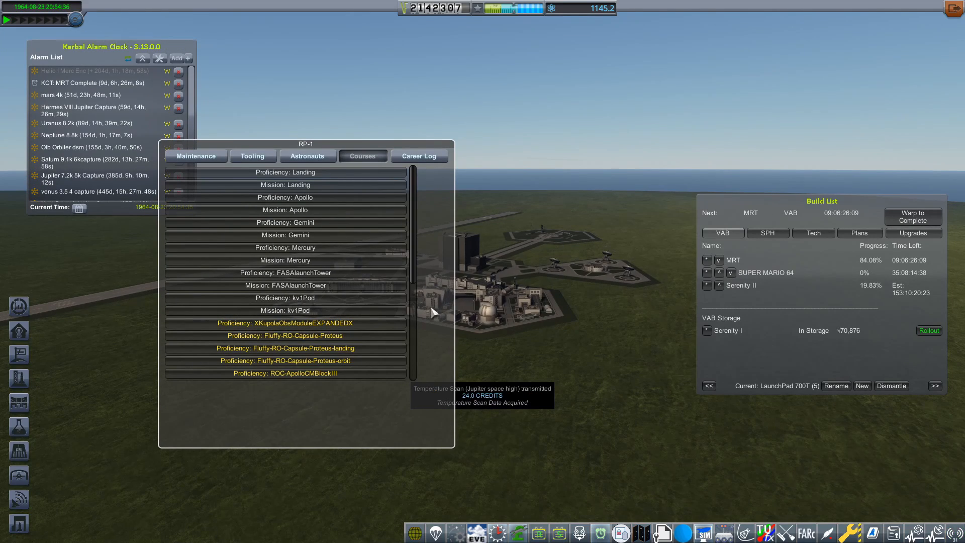
drag(304, 144, 236, 169)
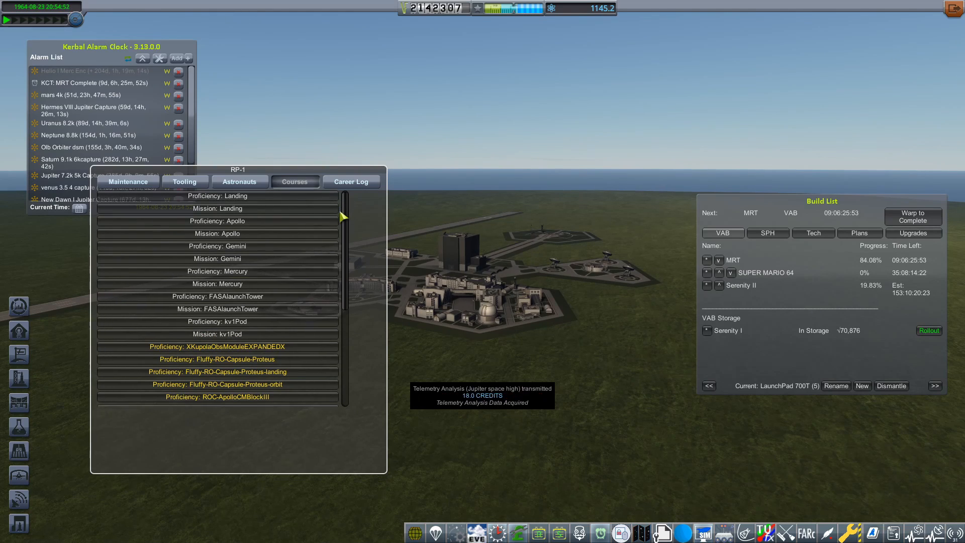
click(239, 181)
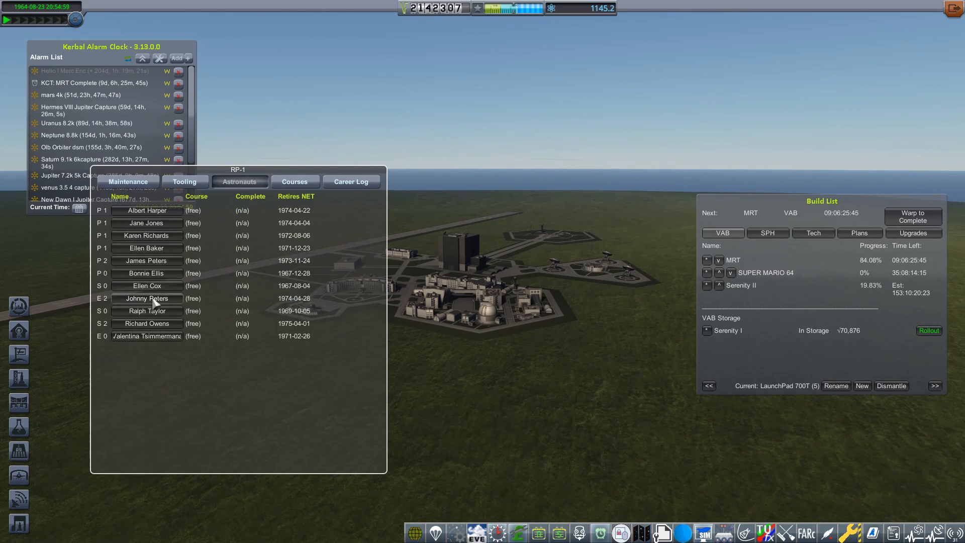
click(146, 335)
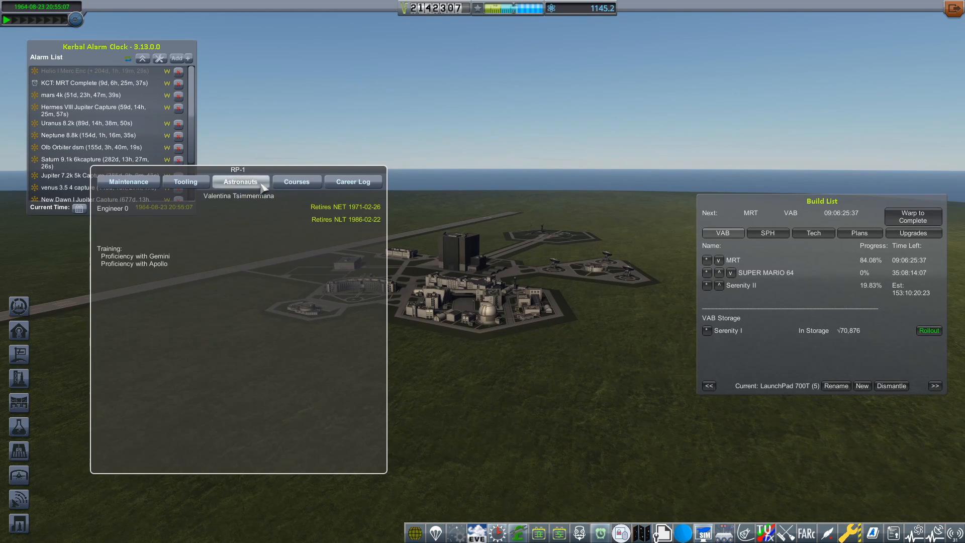
Review the Mission: Apollo course, then roll Serenity I out to the launch pad
click(185, 181)
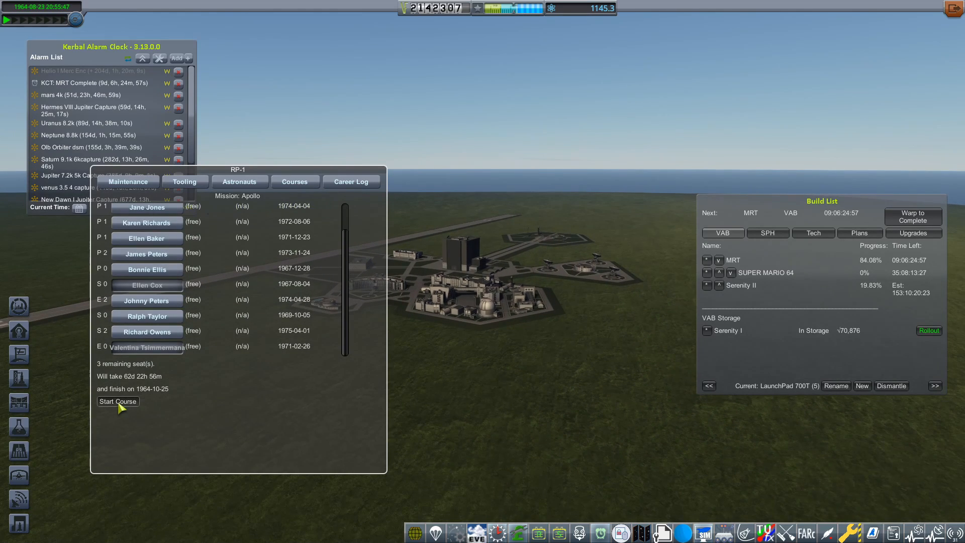
click(928, 330)
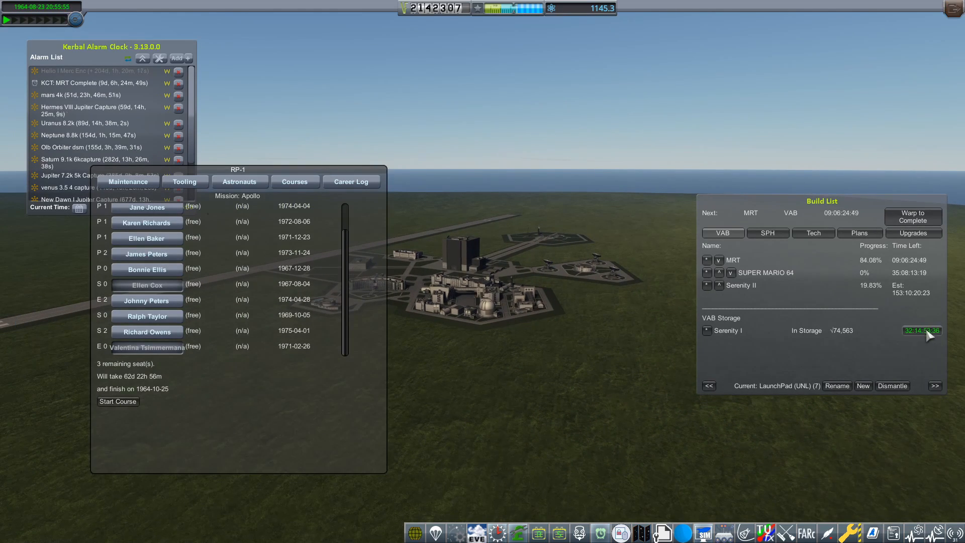
click(912, 217)
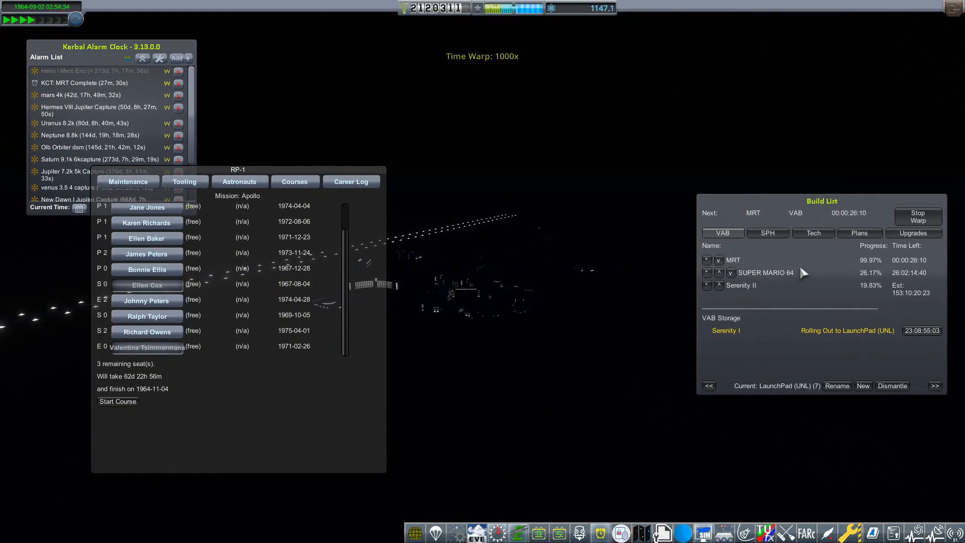
Time warp until the MRT rocket finishes building
click(918, 216)
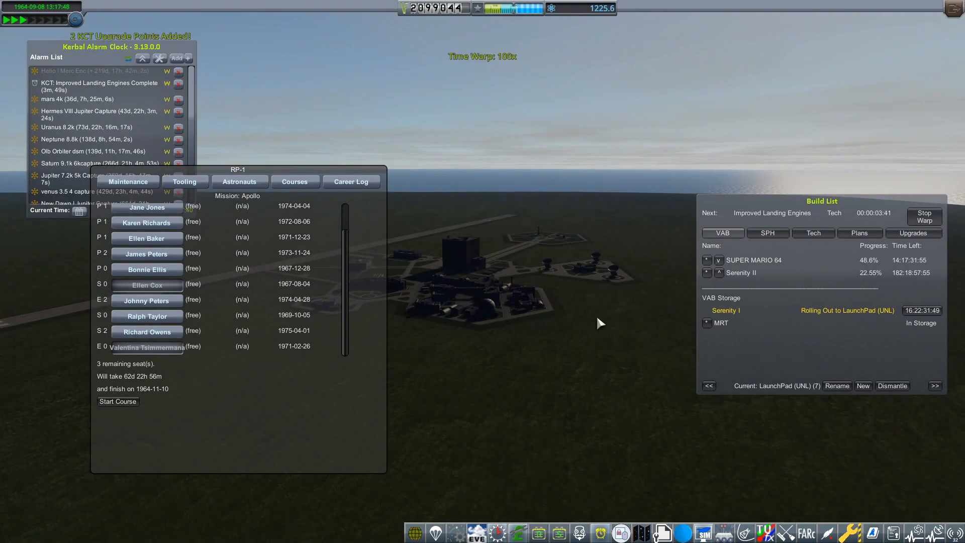
click(922, 217)
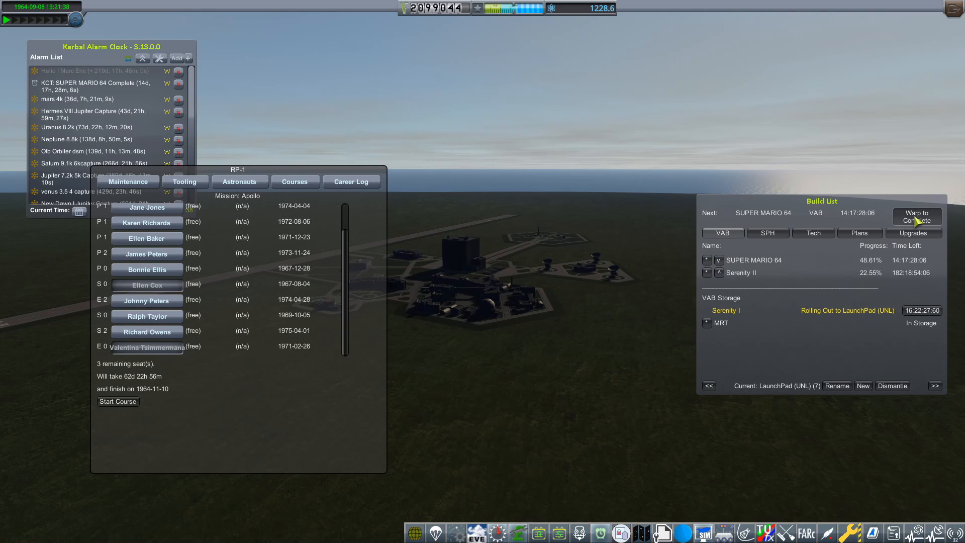
click(913, 233)
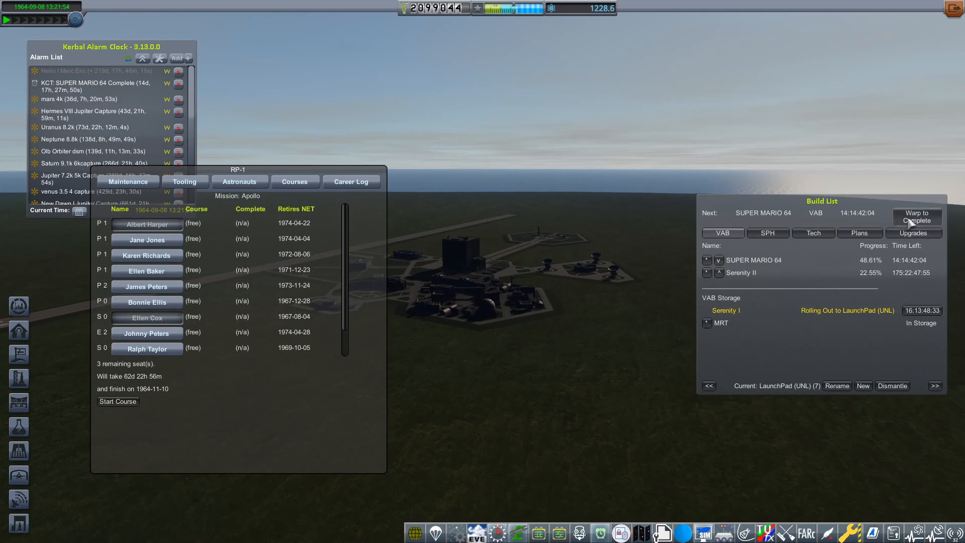
Roll MRT out to LaunchPad 700T and warp toward the rollout's completion
click(708, 385)
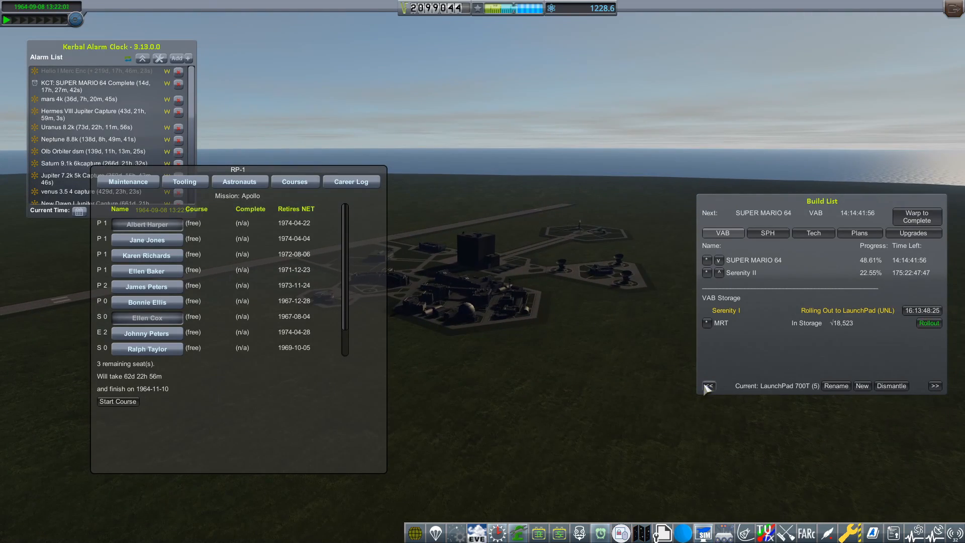
click(929, 322)
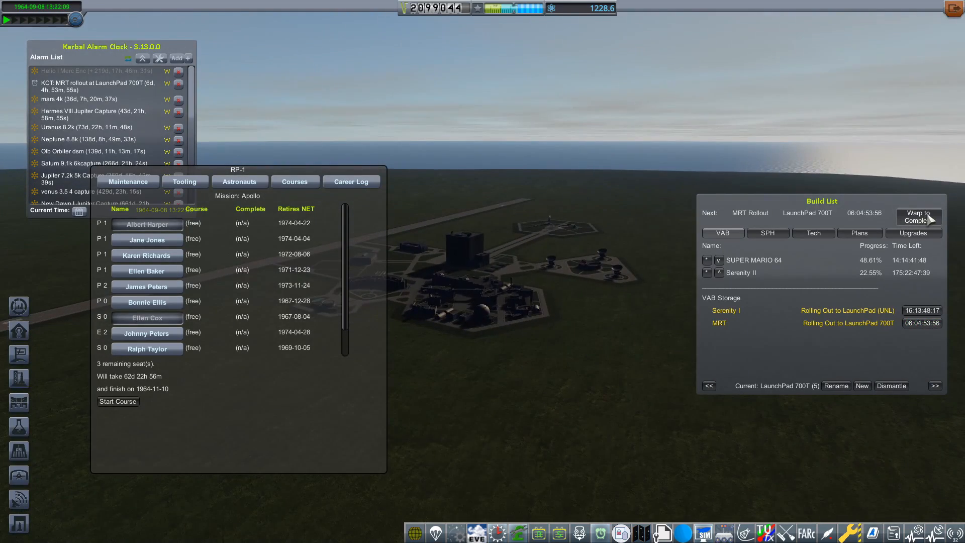
click(917, 217)
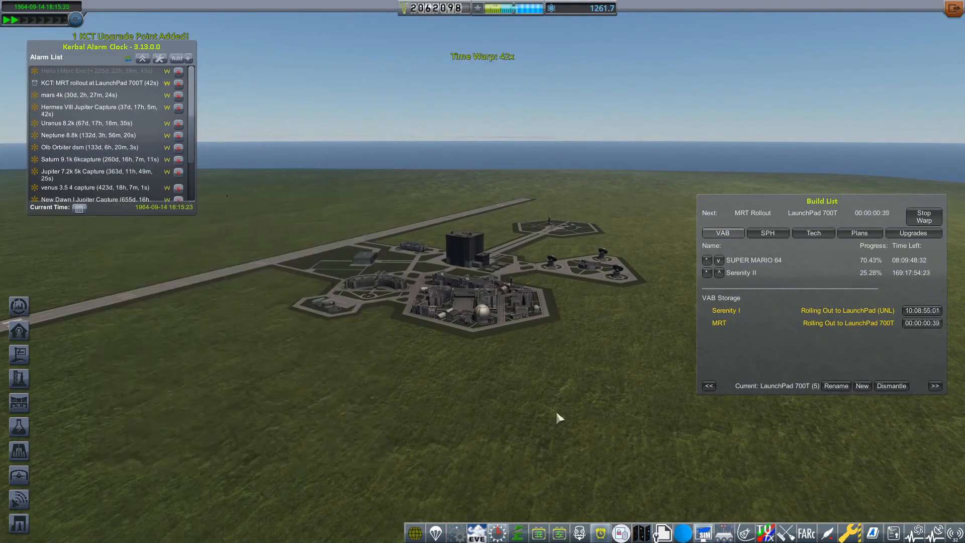
click(922, 217)
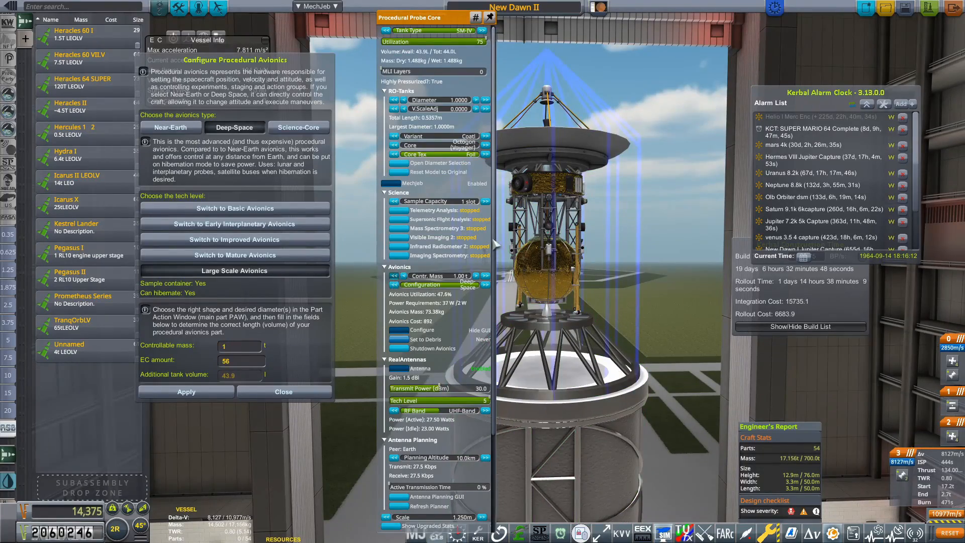
Close the New Dawn II avionics configuration and leave for Mission Control
click(282, 392)
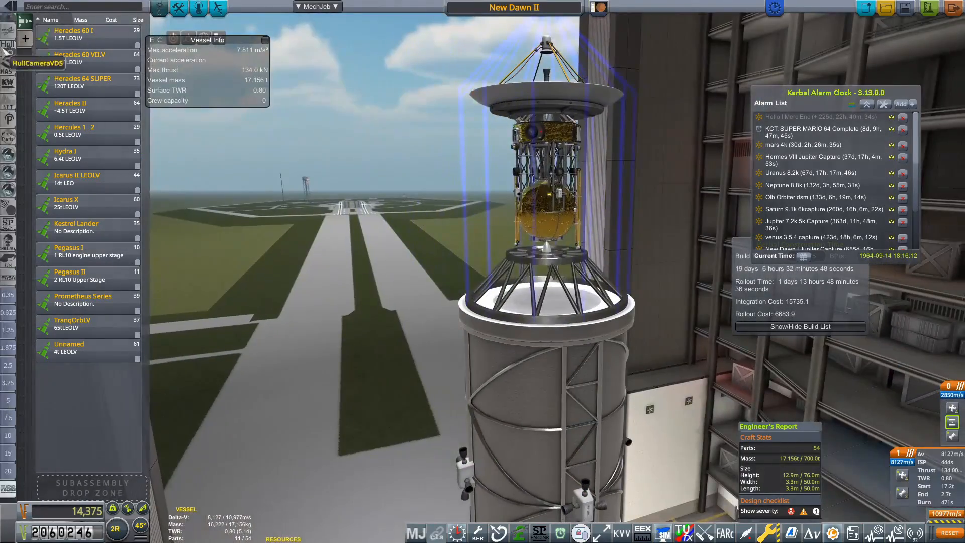
click(8, 20)
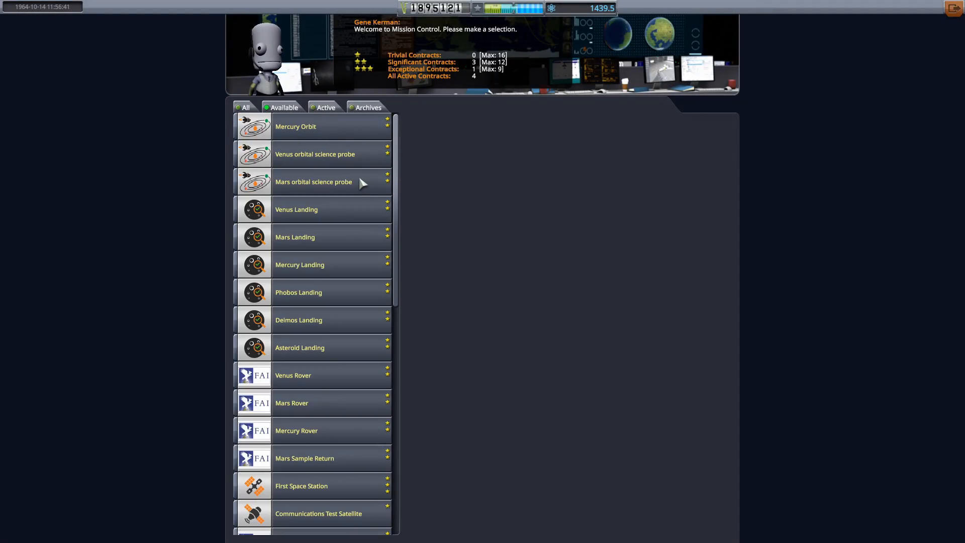
Accept the Mars orbital science probe and Mars Landing contracts, then return to the space center
click(313, 182)
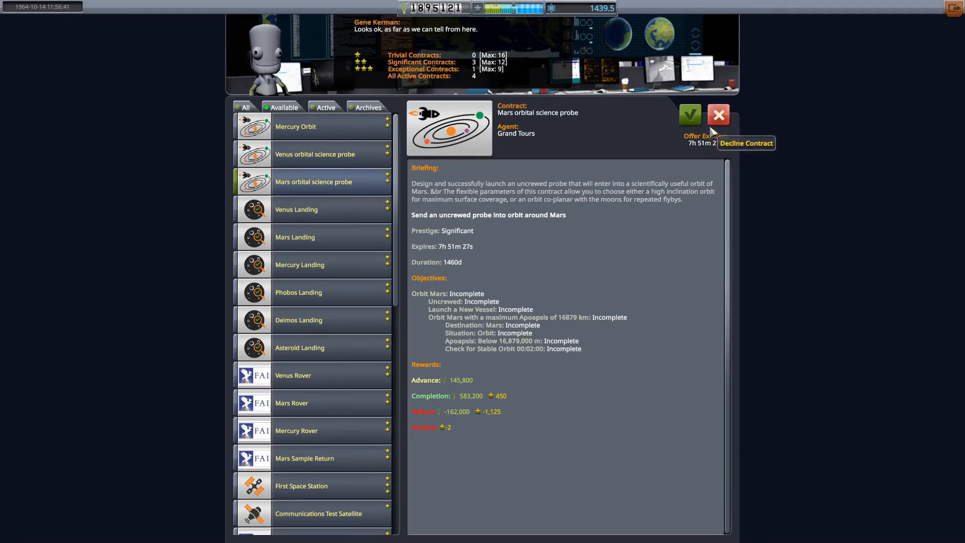
click(689, 114)
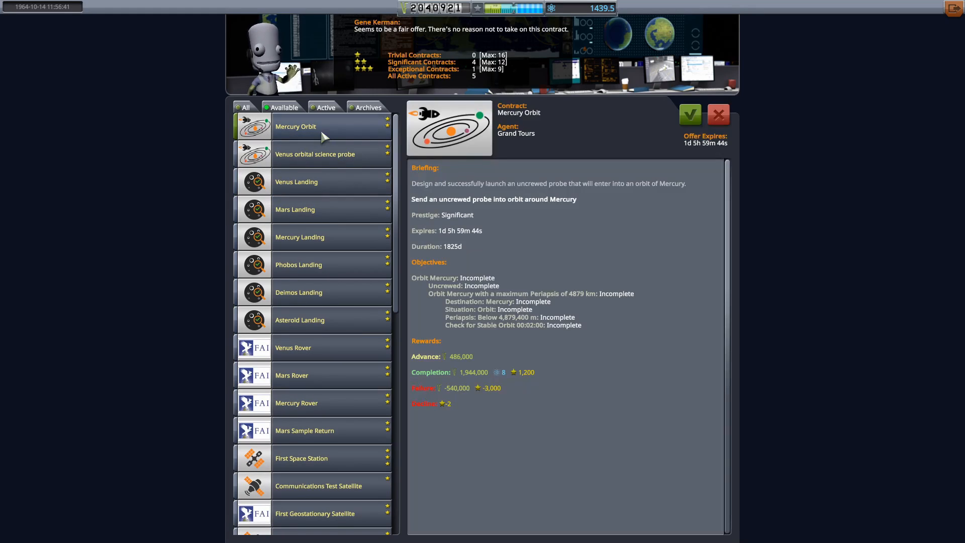
click(295, 209)
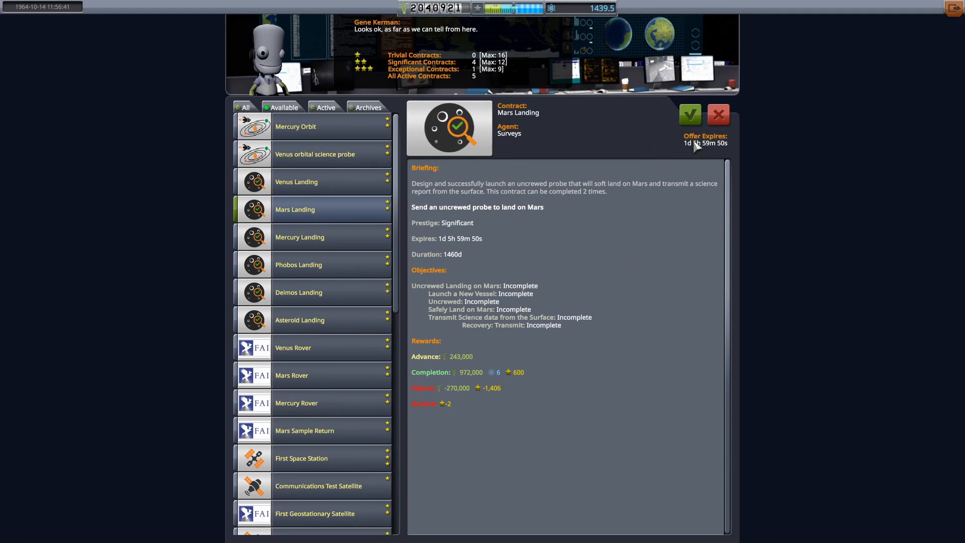
click(689, 115)
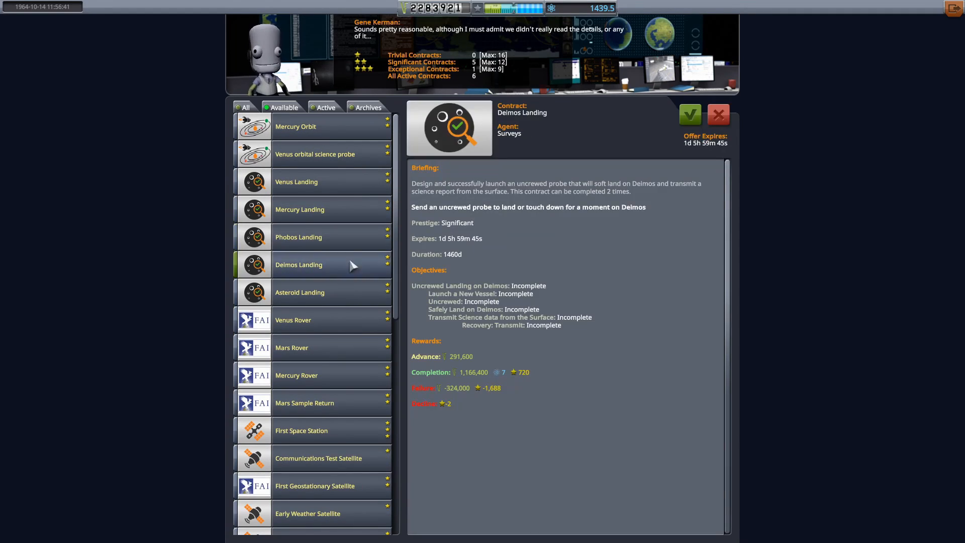
click(292, 348)
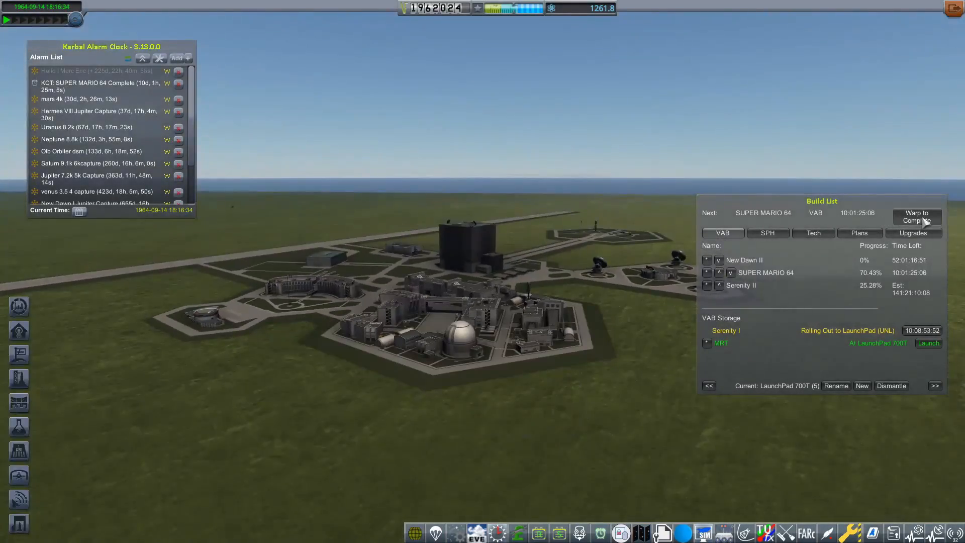
Warp until SUPER MARIO 64 is built and dismiss the Cannot Launch warning
click(916, 216)
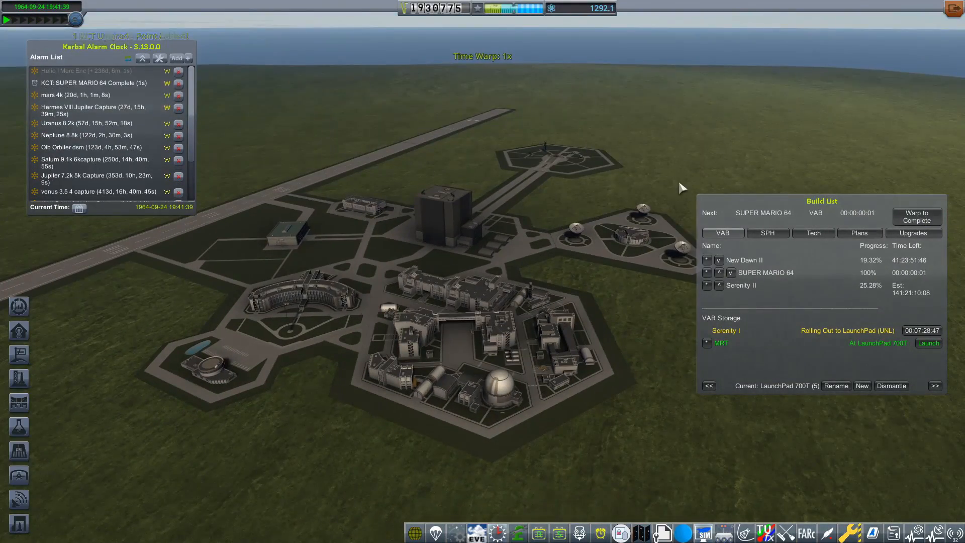
click(927, 343)
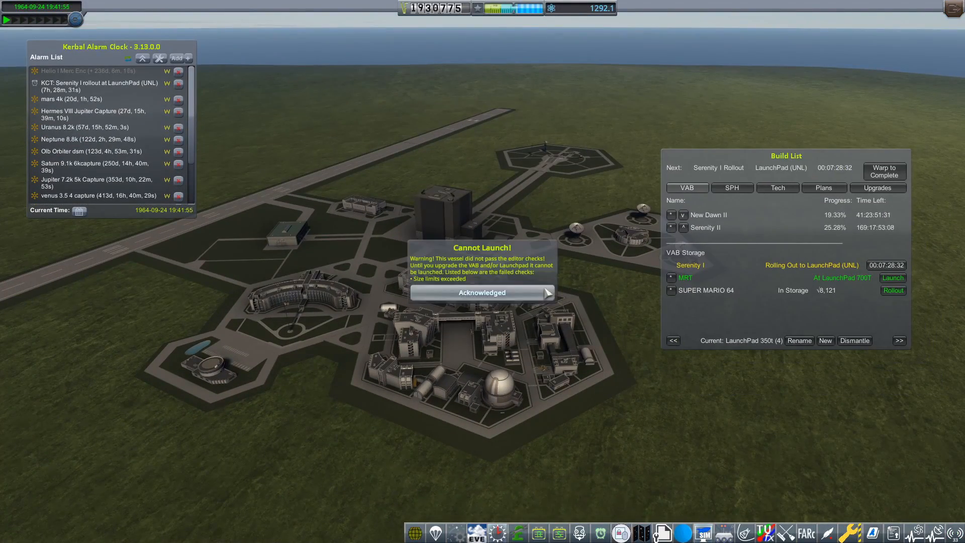
click(482, 293)
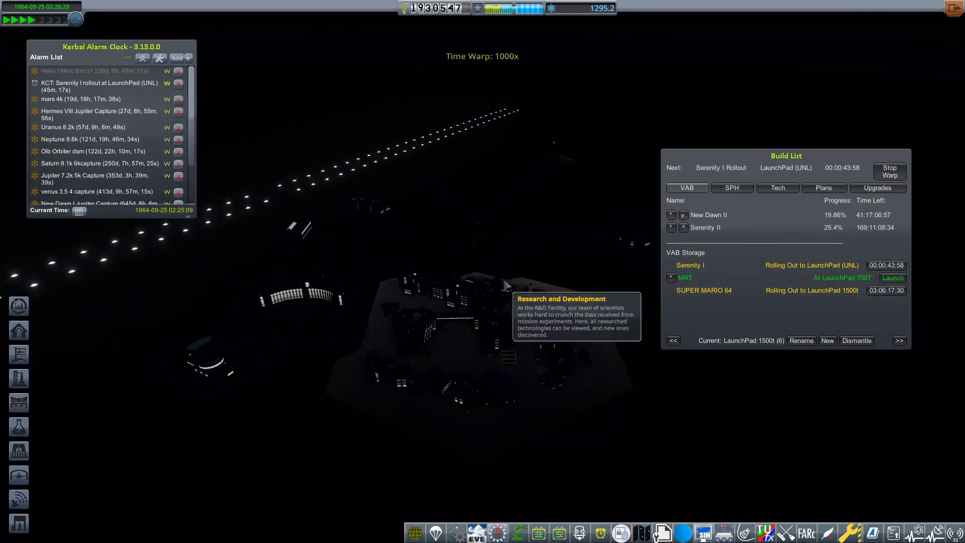
Roll SUPER MARIO 64 out to LaunchPad 1500t and warp until it arrives
click(889, 170)
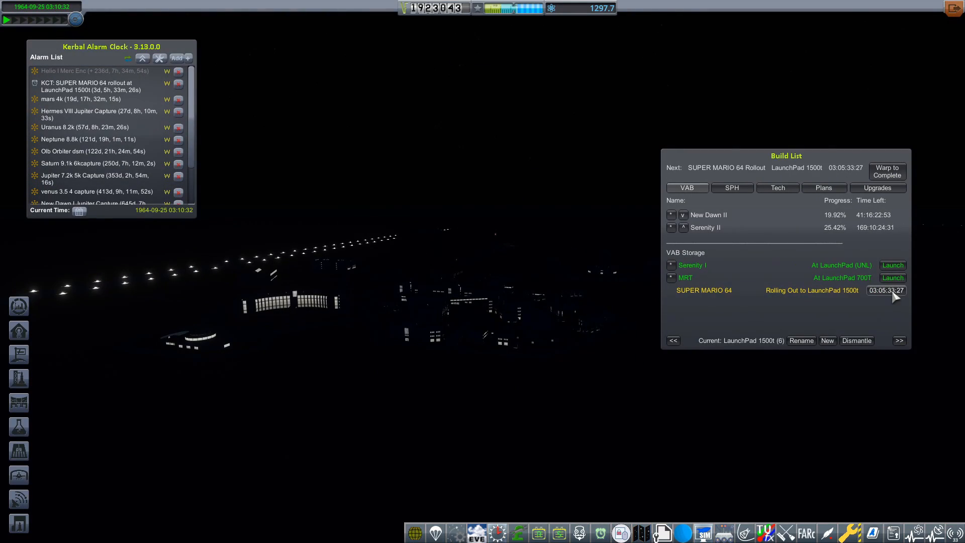
click(886, 171)
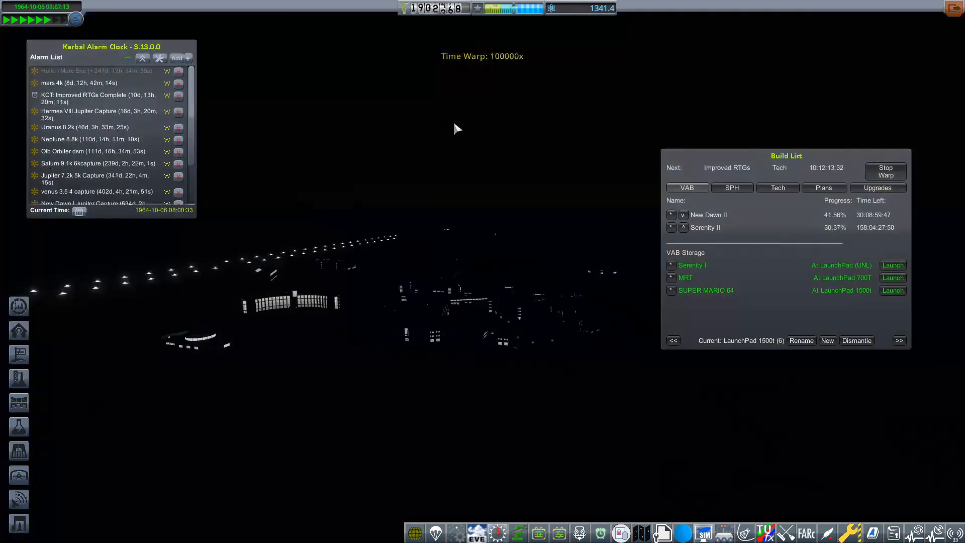
click(885, 171)
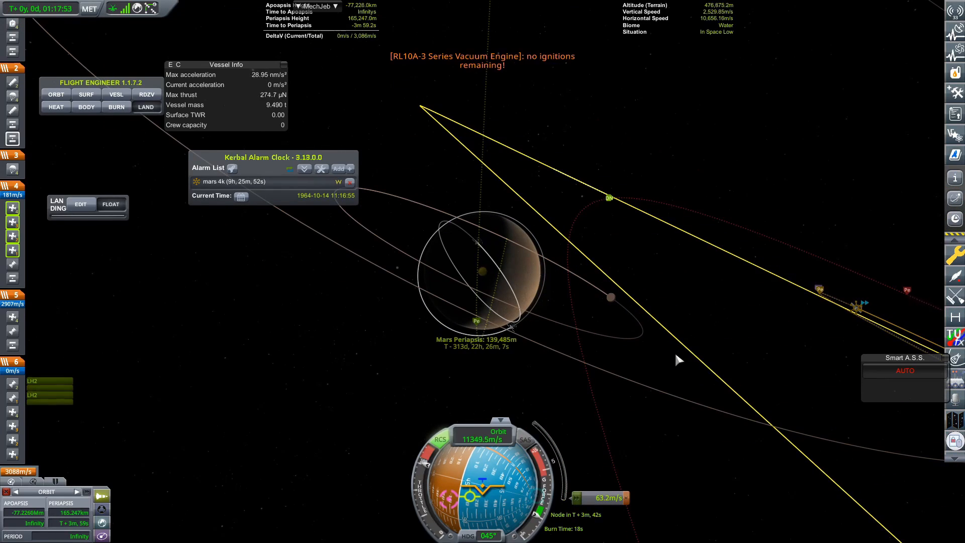
Open MechJeb's Maneuver Planner and Node Editor and adjust the Mars burn's radial component
click(317, 5)
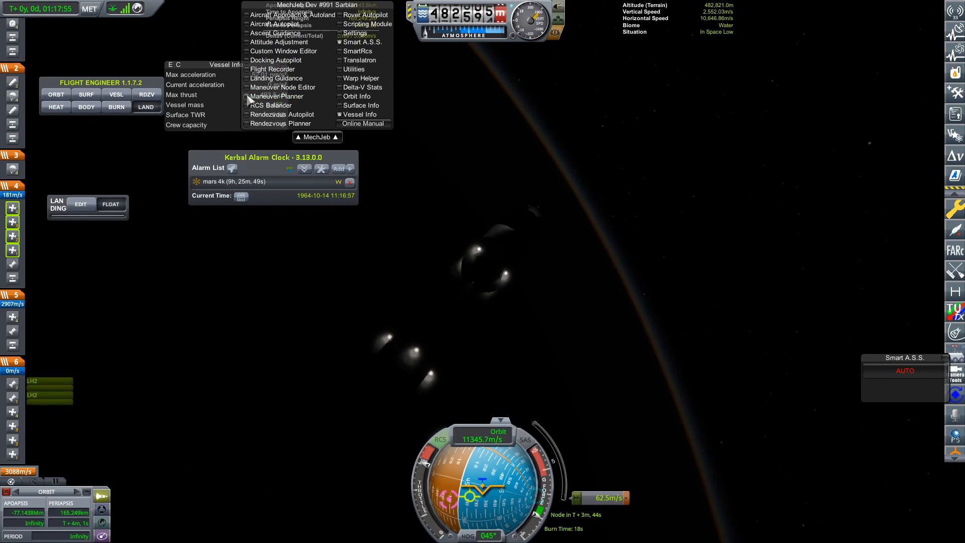
click(277, 96)
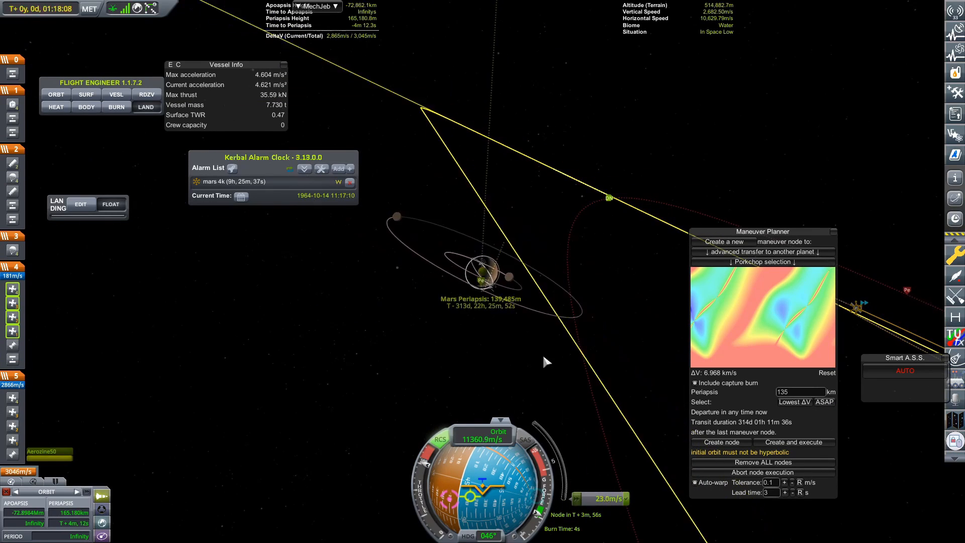
click(904, 370)
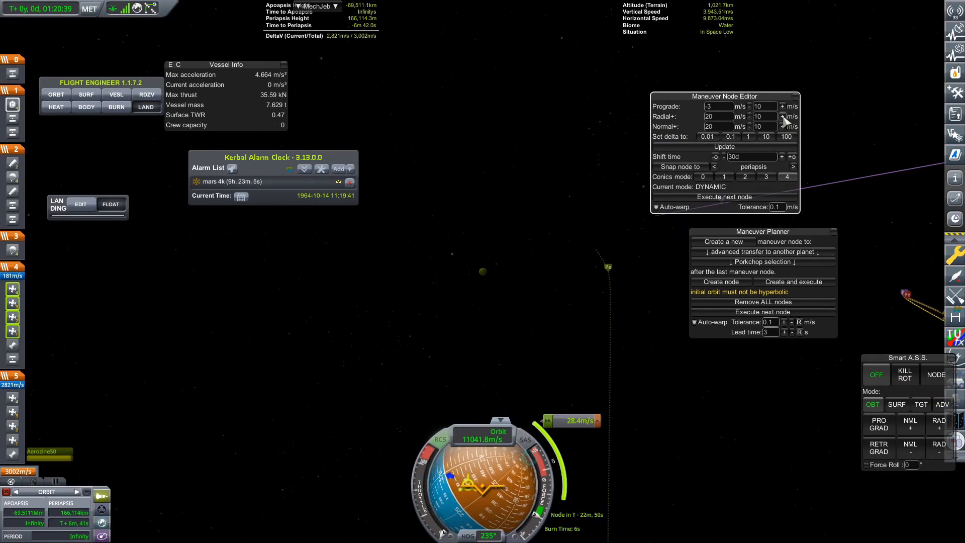
click(782, 126)
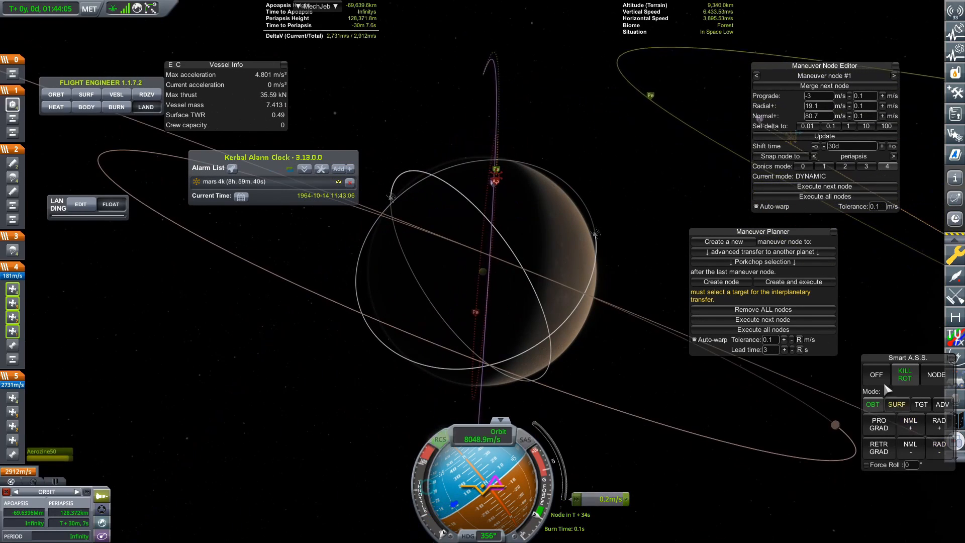
Turn off attitude hold, save the MRT Mars Capture alarm, and pause the game
click(338, 168)
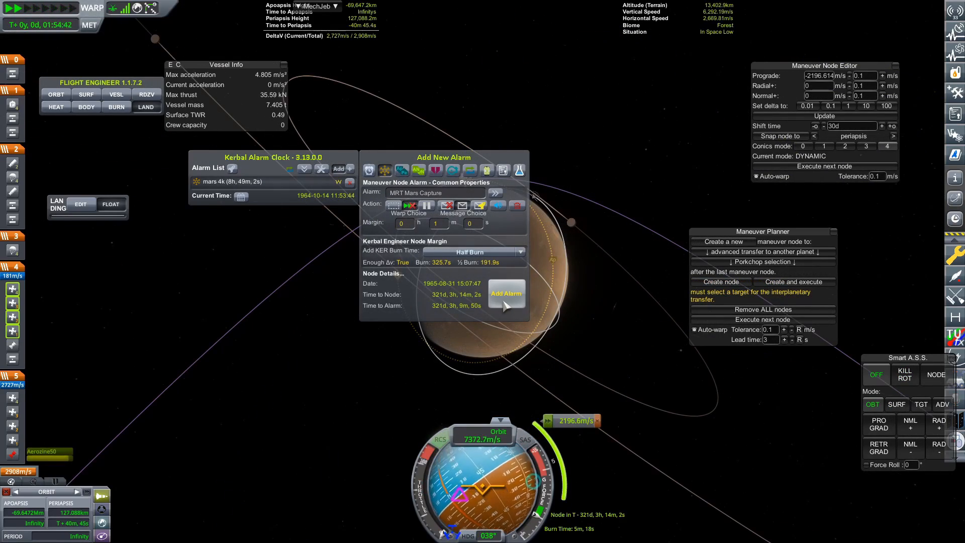
click(506, 293)
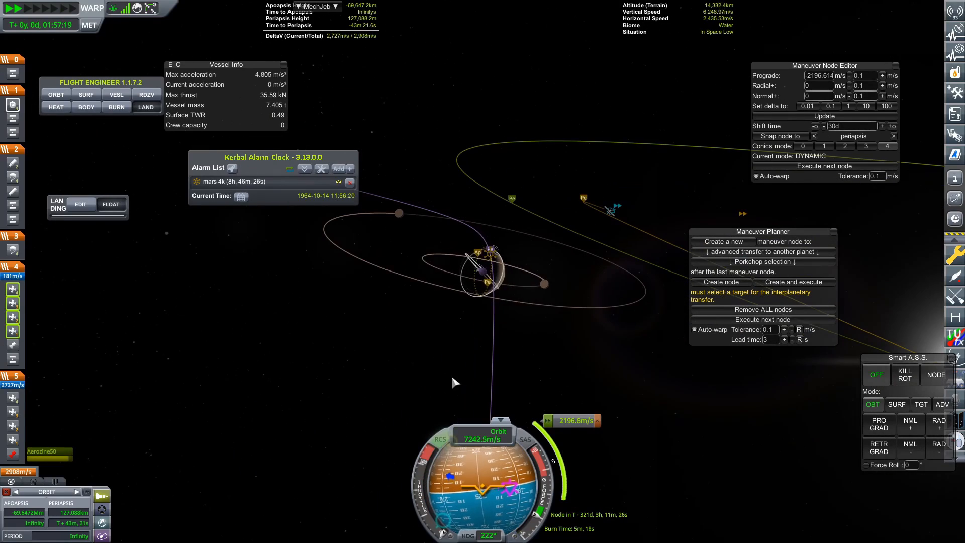
key(Escape)
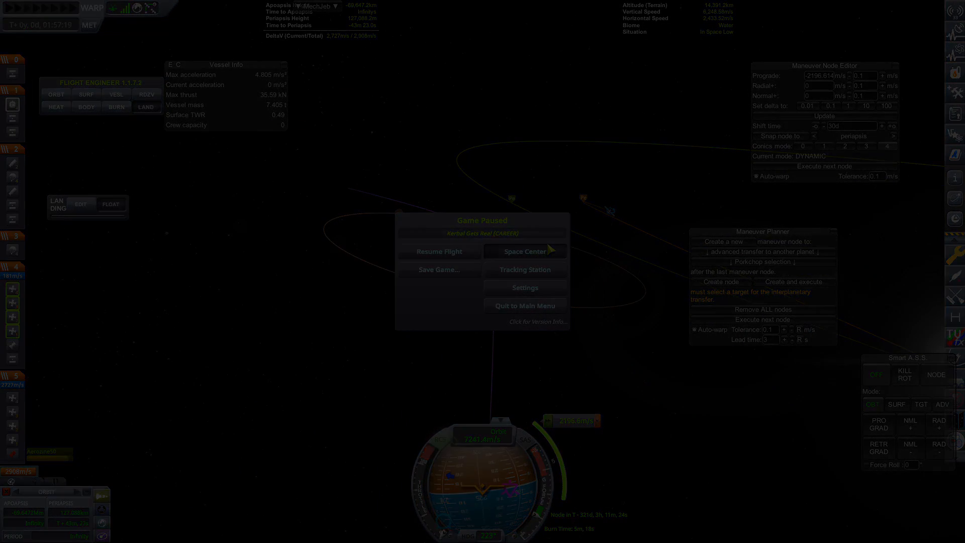
Go to the Space Center, then execute SUPER MARIO 64's advanced interplanetary transfer burn
click(439, 252)
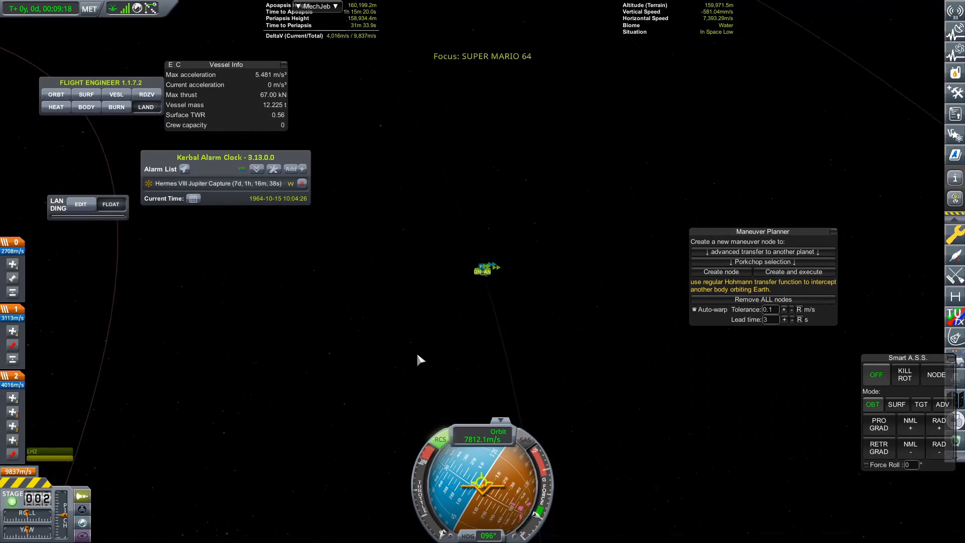
click(761, 261)
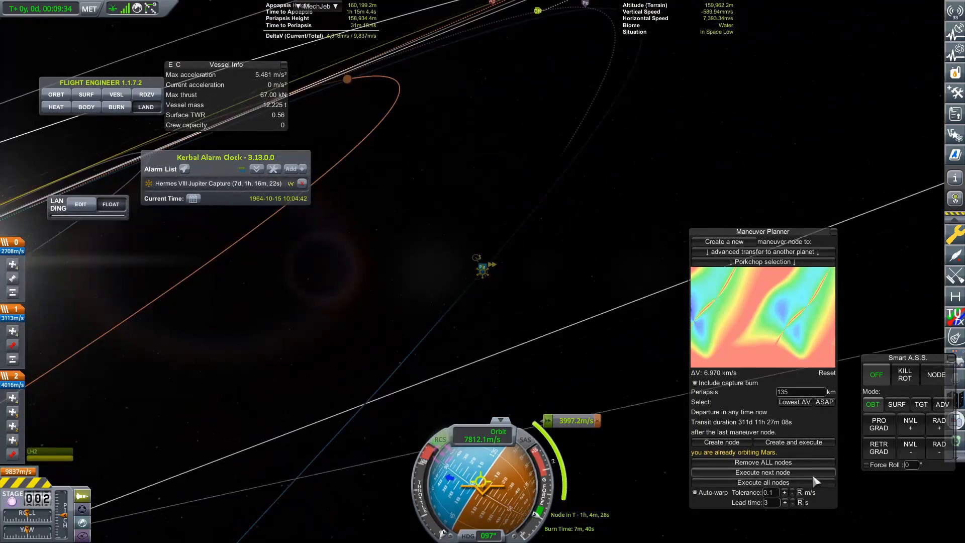
click(762, 472)
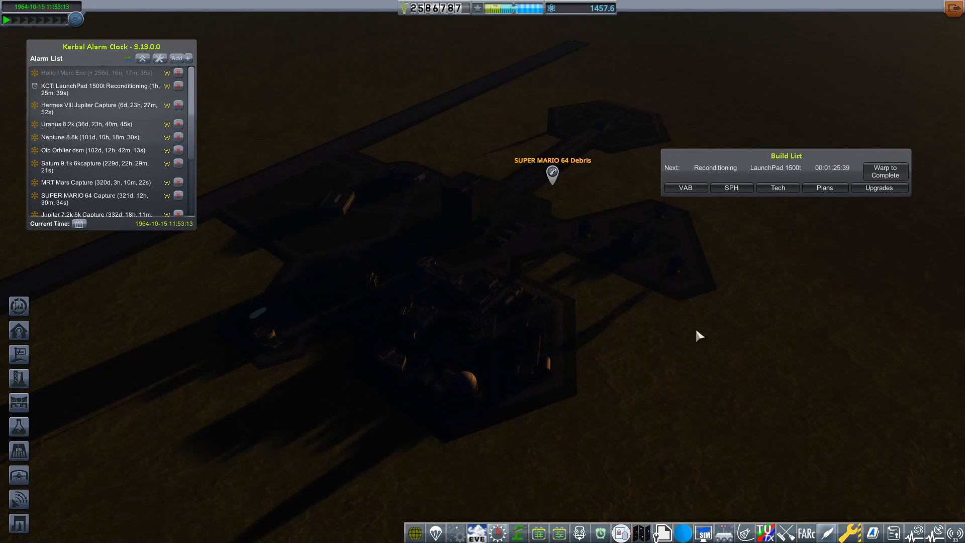
Warp ahead at the Space Center and spend the upgrade point on VAB build rate
click(885, 171)
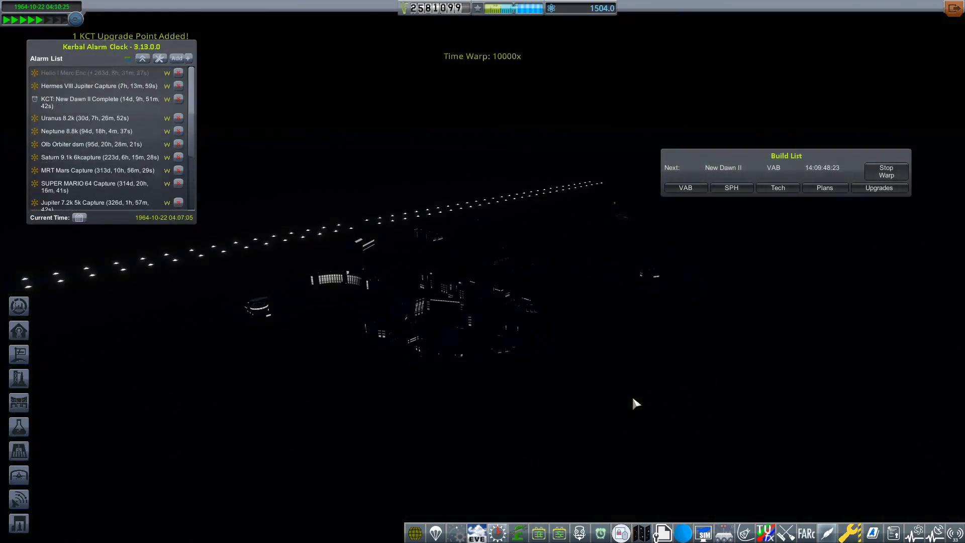
click(879, 187)
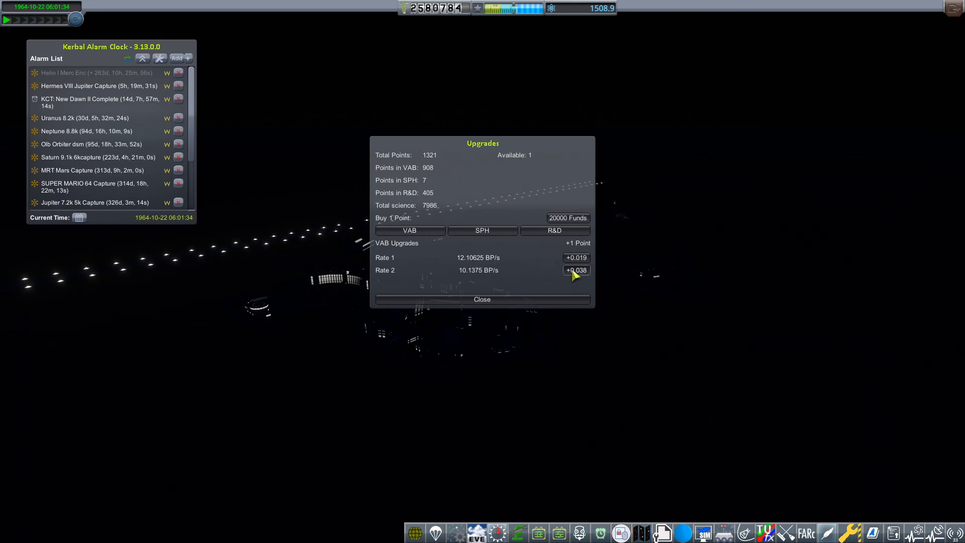
click(481, 299)
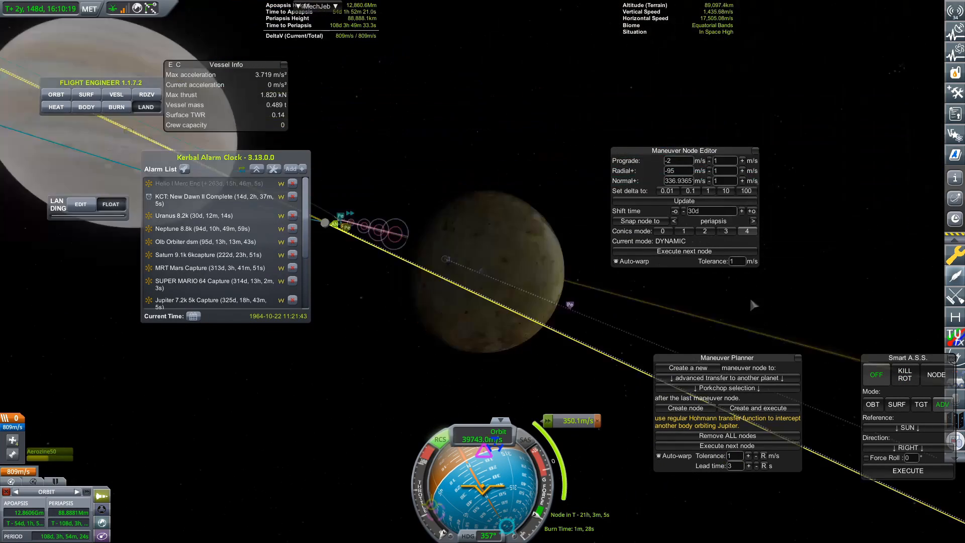
Save a Kerbal Alarm Clock alarm for the probe's upcoming maneuver node
click(683, 250)
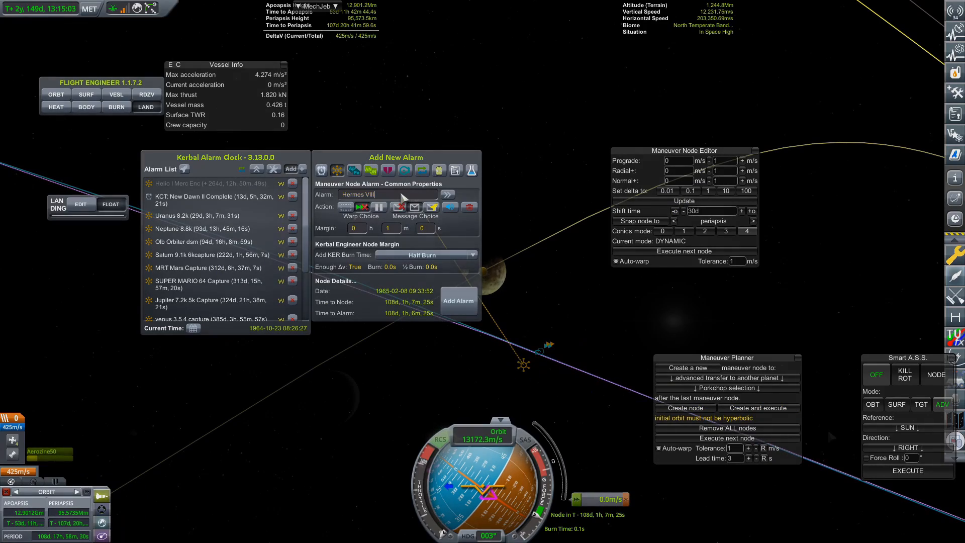
click(458, 301)
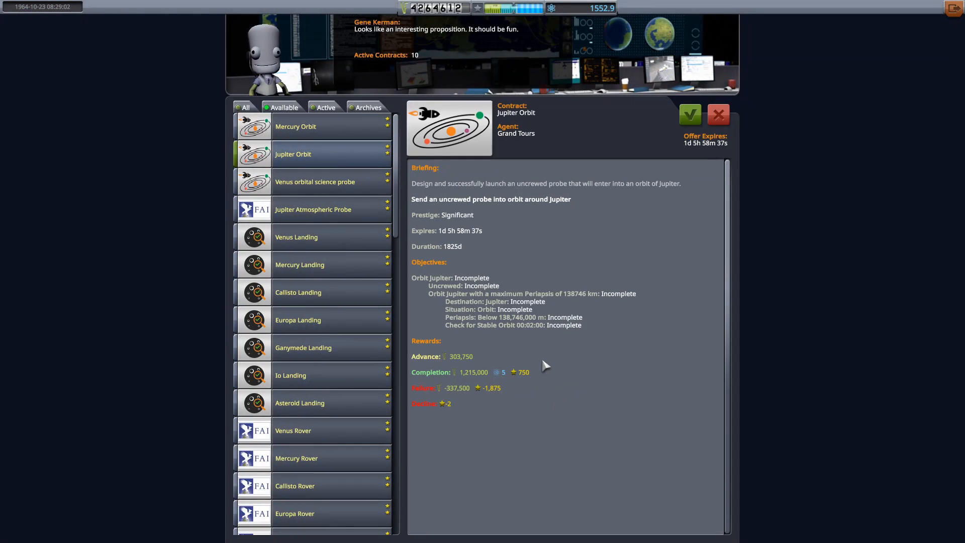
Leave Mission Control for the Space Center, where New Dawn II shows 74% built
click(312, 209)
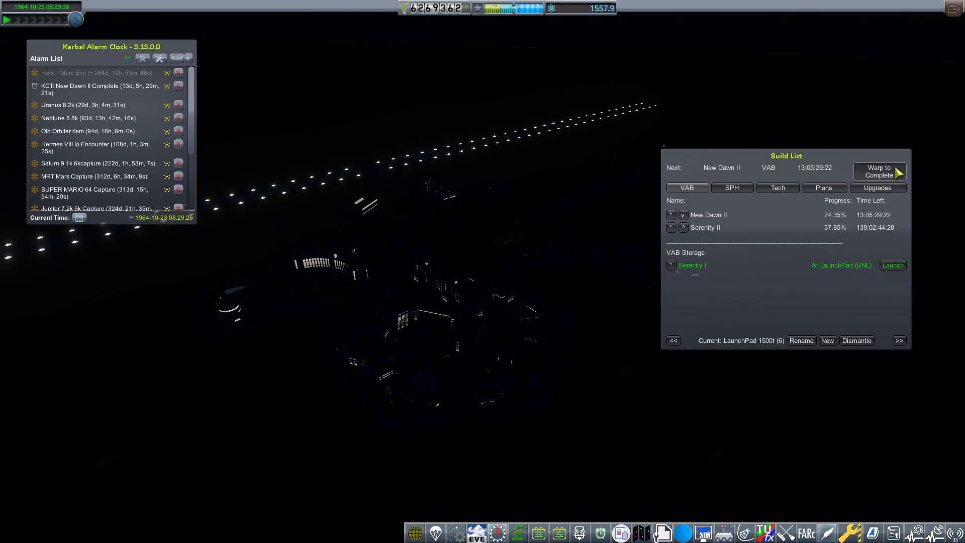
Warp time forward until New Dawn II finishes building
click(879, 171)
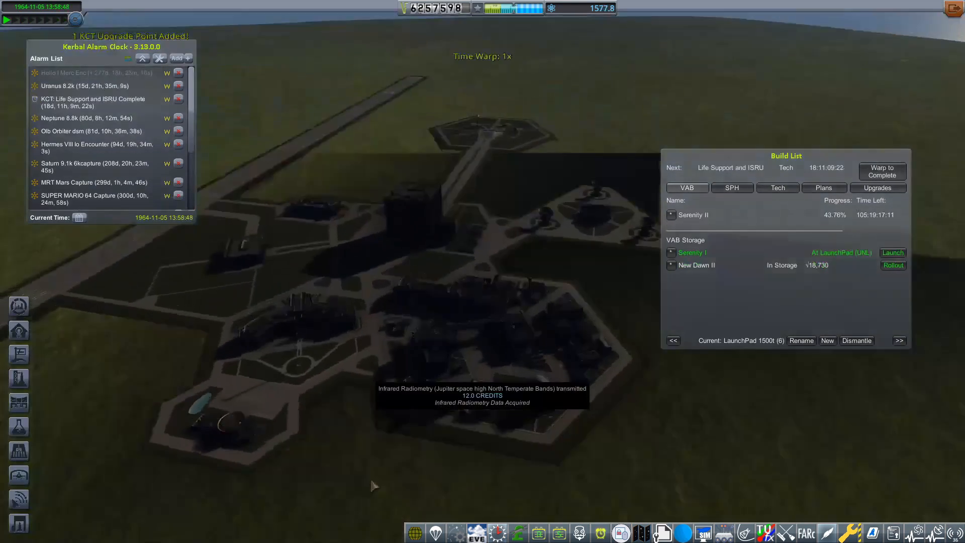
click(877, 188)
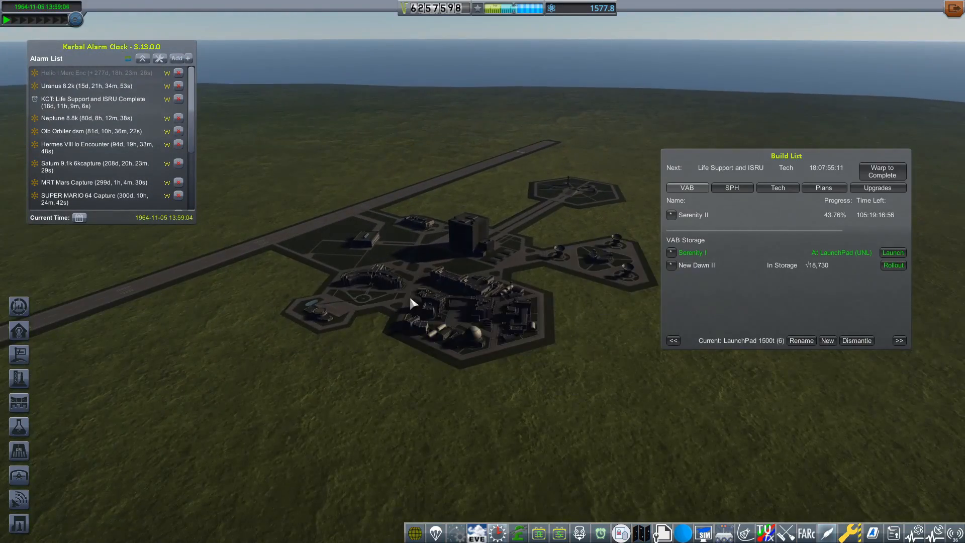
click(882, 171)
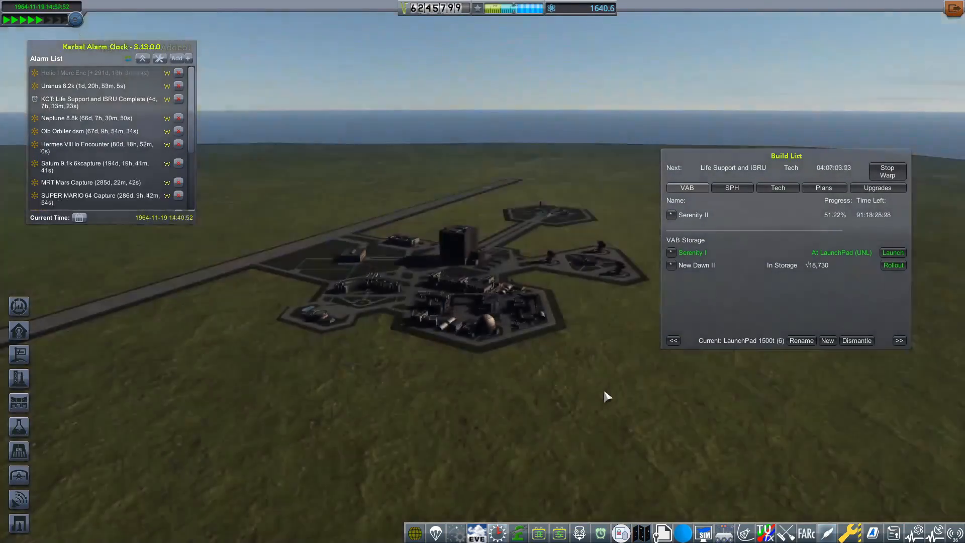
click(24, 19)
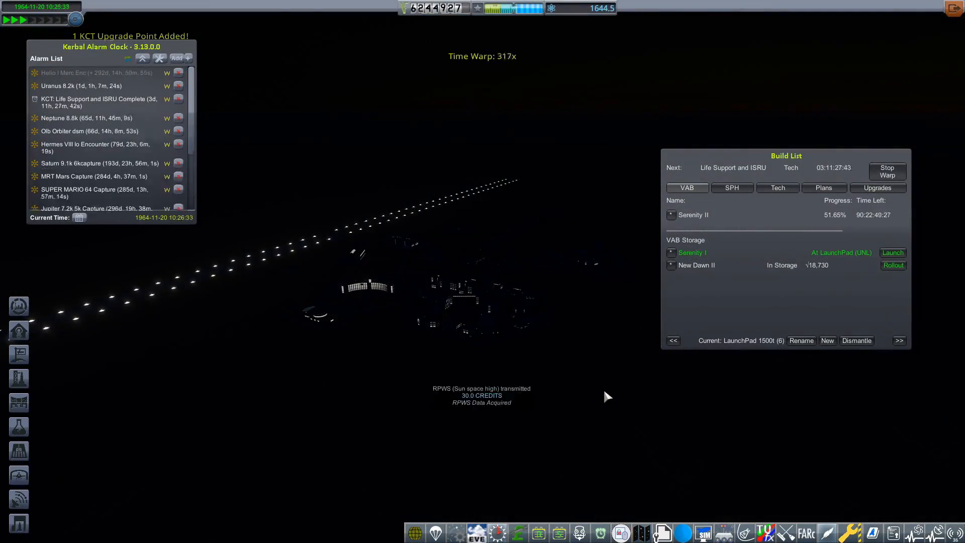
Roll New Dawn II out to LaunchPad 700T and warp until the rollout completes
click(886, 171)
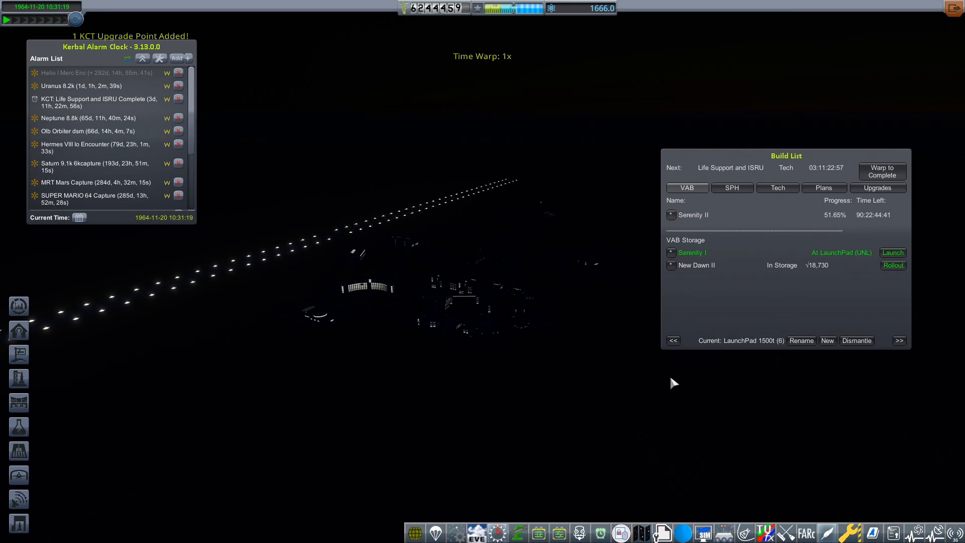
click(892, 265)
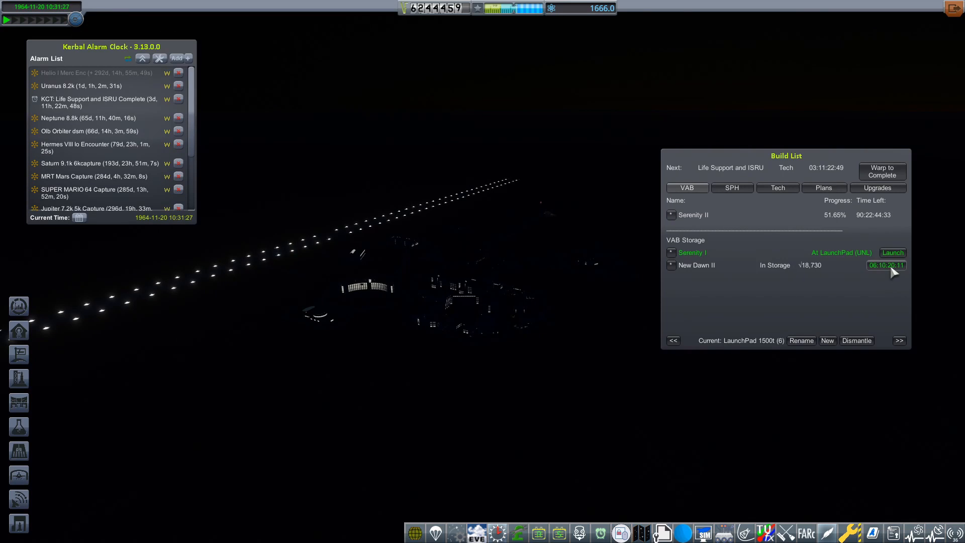
click(885, 265)
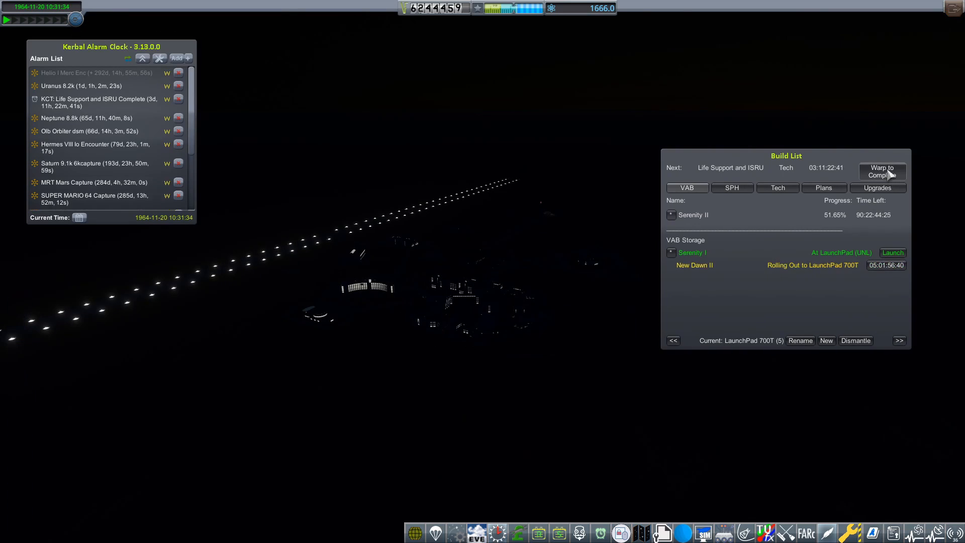
click(885, 171)
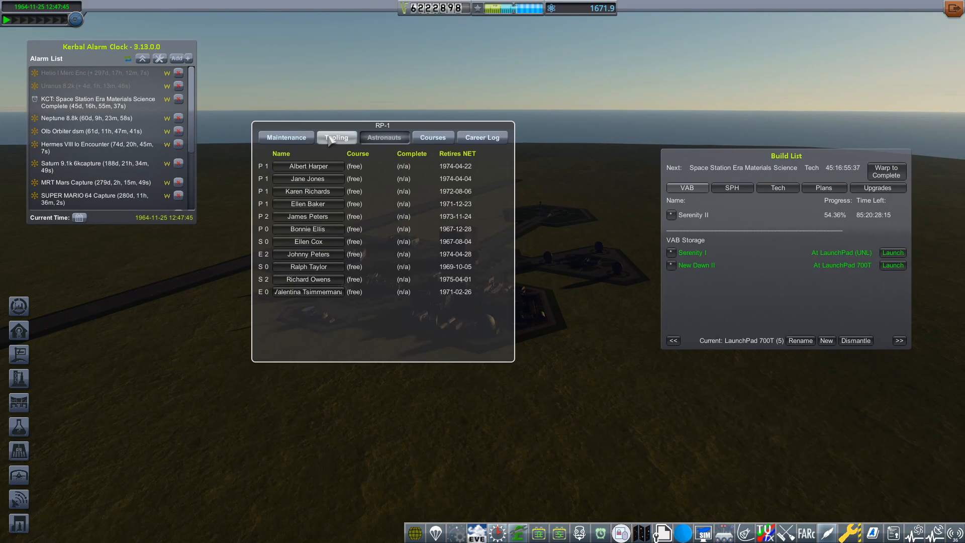
Launch New Dawn II from the pad toward a roughly 160 km orbit
click(891, 252)
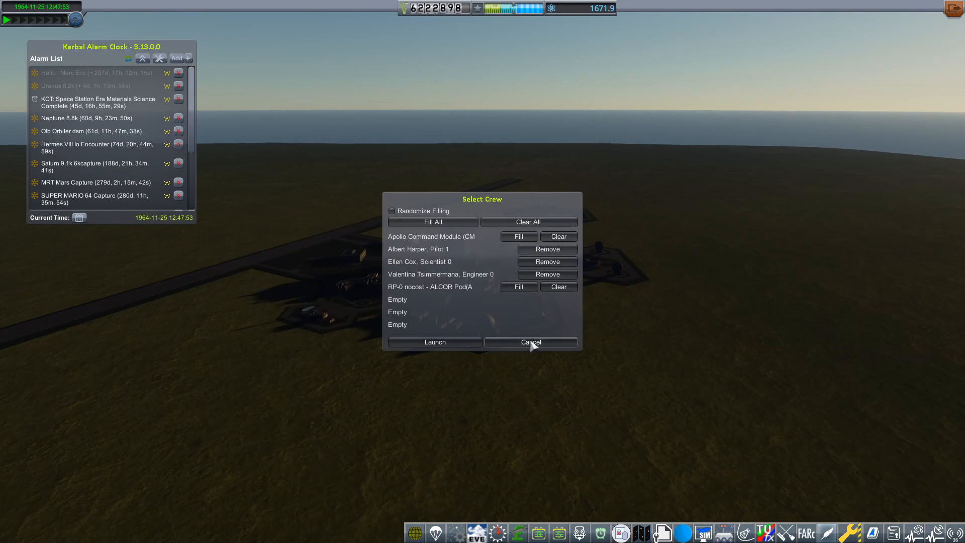
click(530, 342)
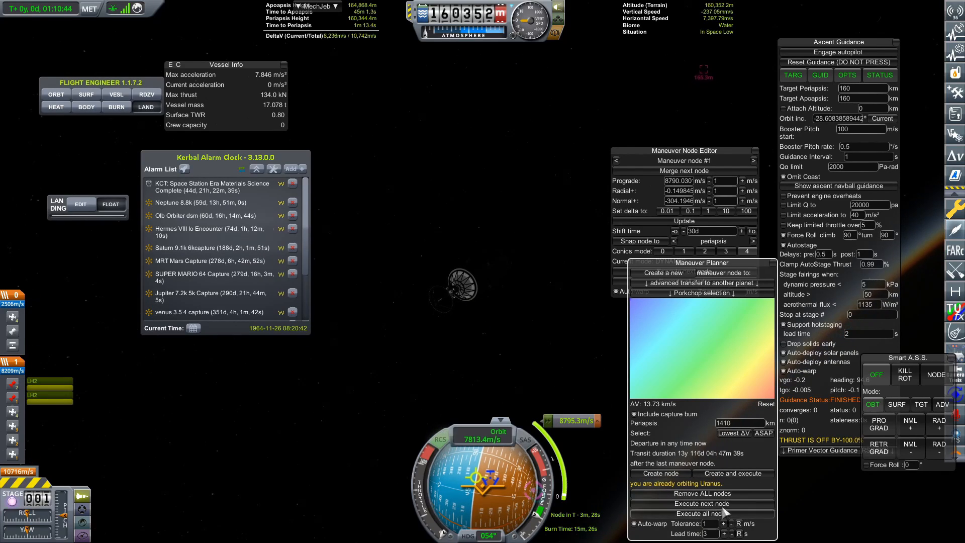
Execute all planned nodes to send the probe on an escape trajectory toward Uranus
click(701, 512)
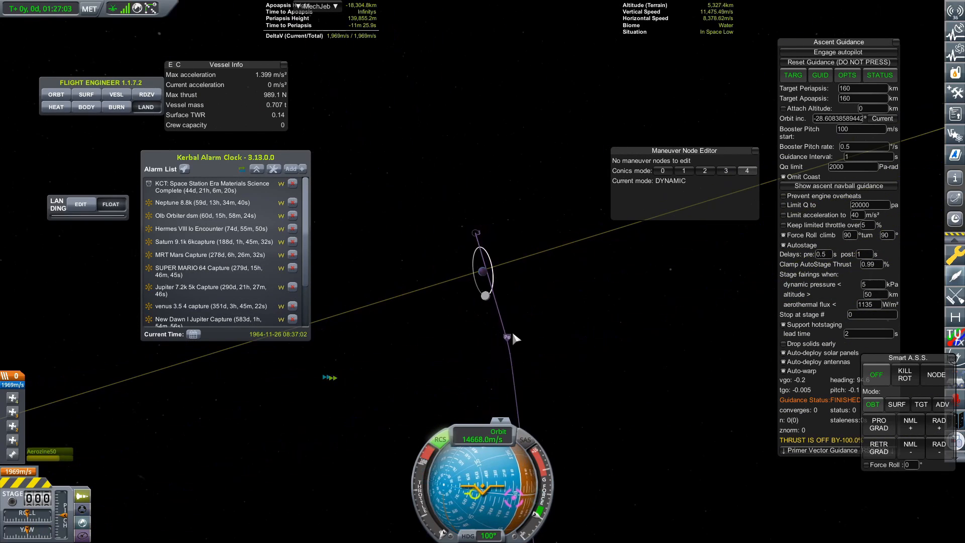
mouse_move(505, 342)
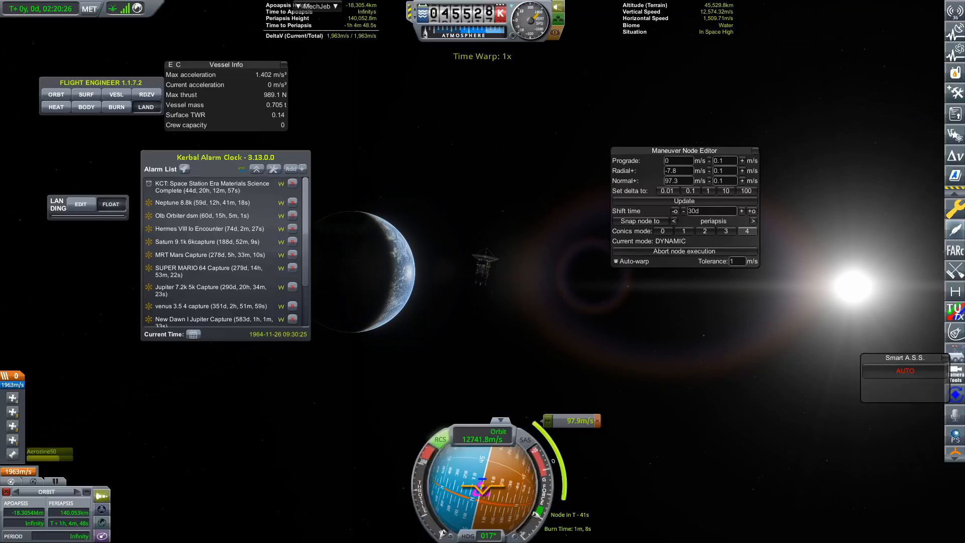
key(F2)
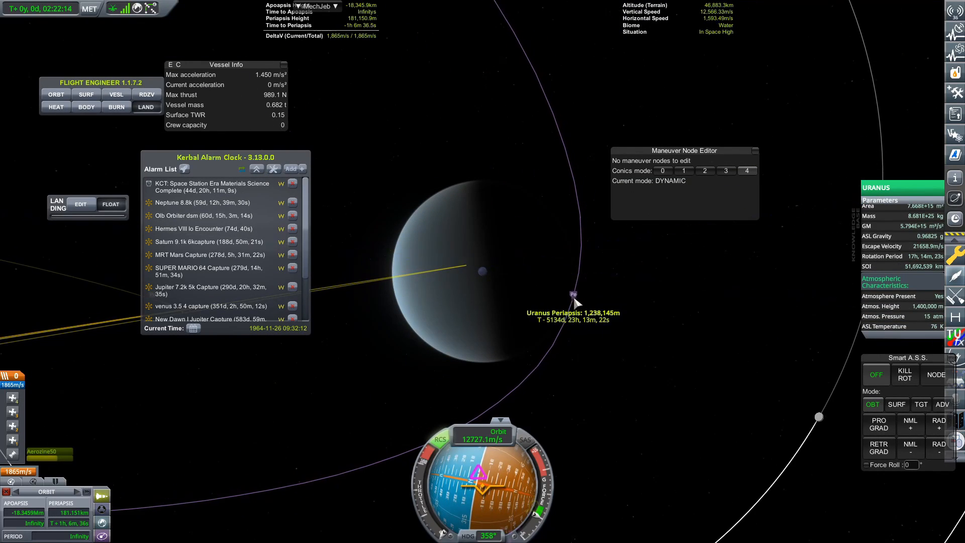
Read the Uranus encounter periapsis of about 1,238,145 m from its map marker
click(573, 291)
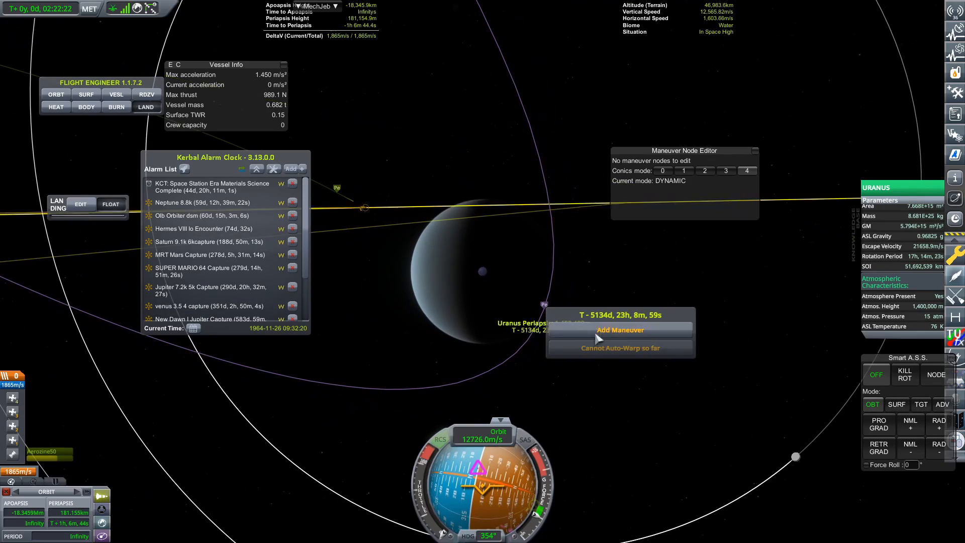
click(620, 330)
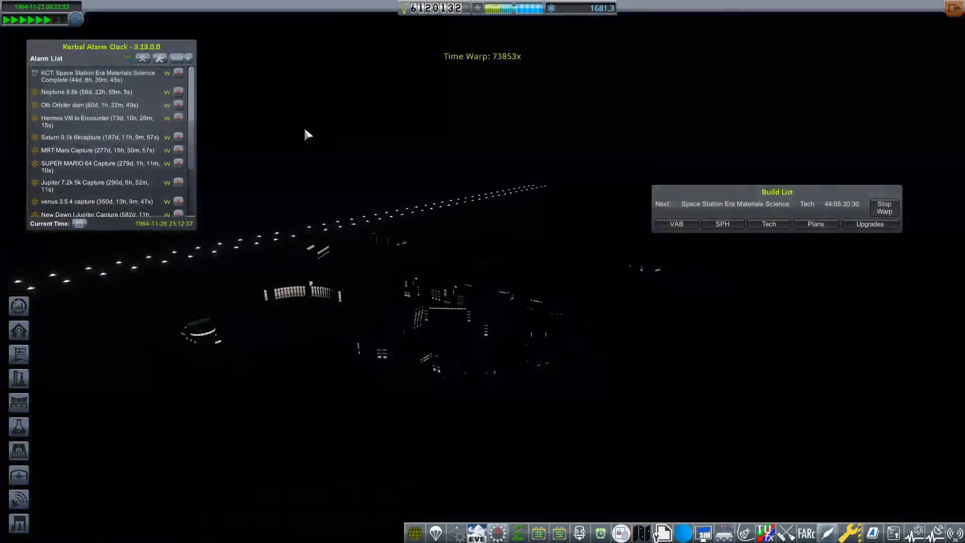
Stop the time warp once the calendar reaches 1 December 1964
click(884, 207)
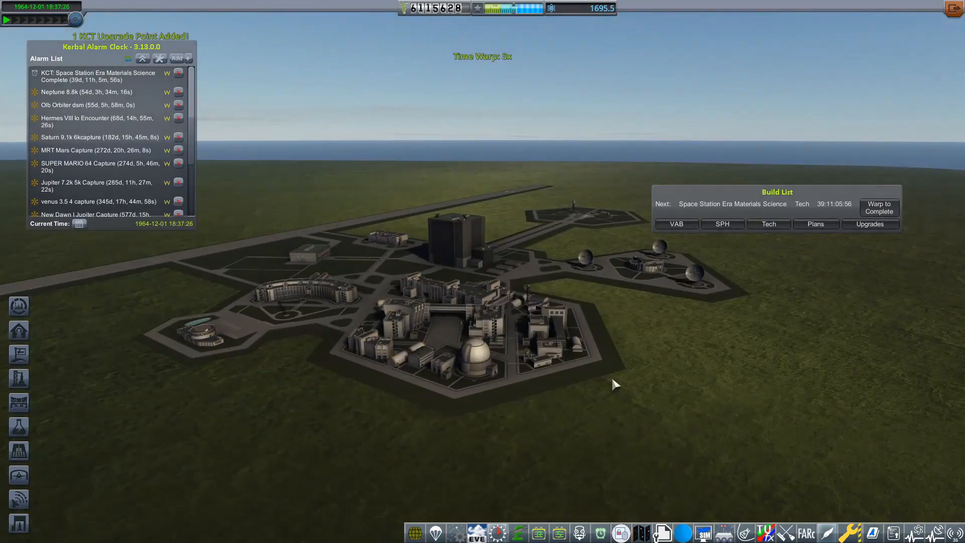
mouse_move(586, 378)
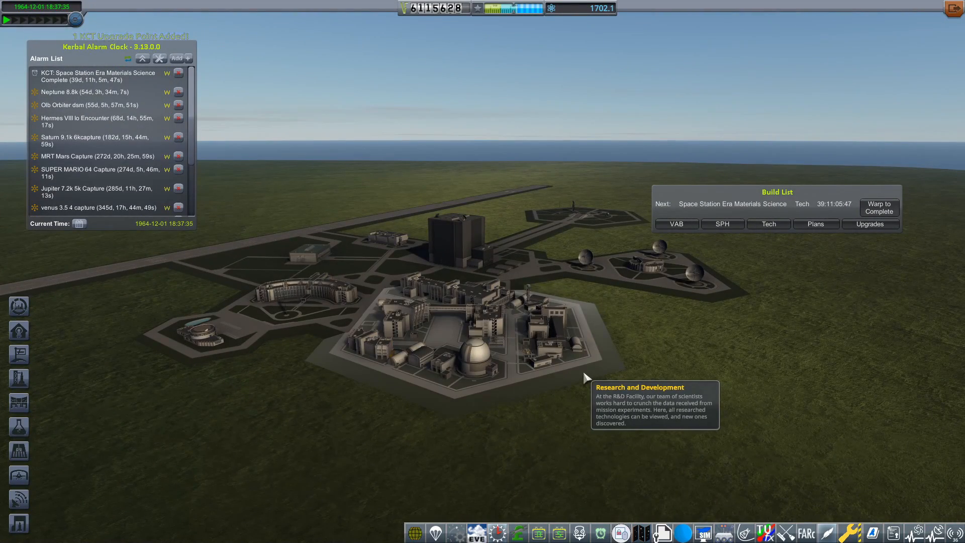